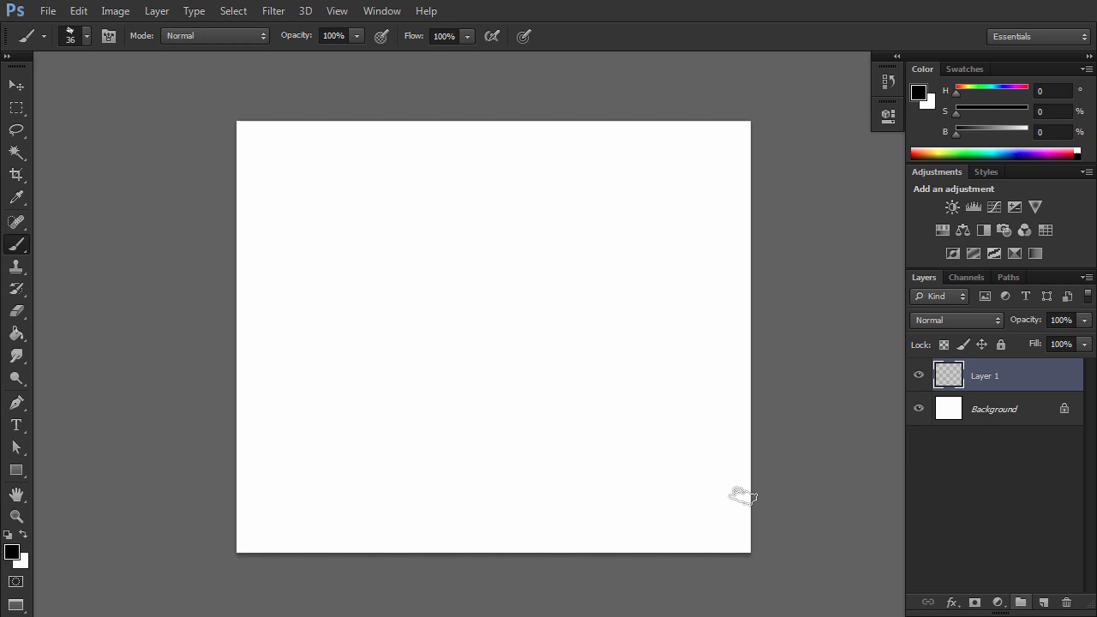
mouse_move(442, 275)
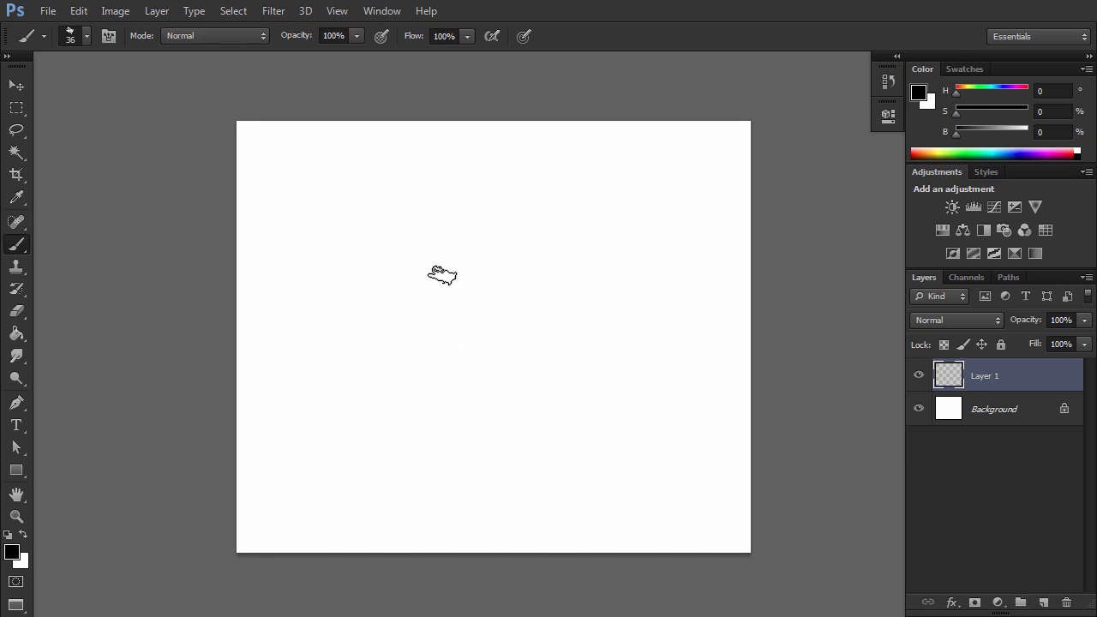
mouse_move(505, 349)
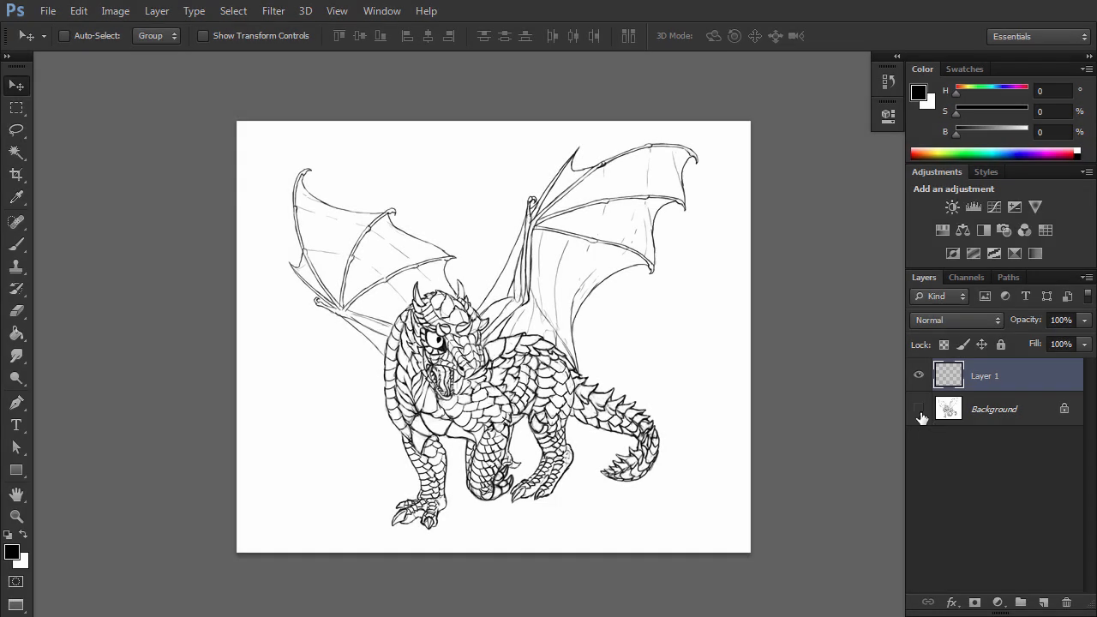
Toggle the Background layer's visibility to check the dragon lineart on Layer 1.
click(918, 409)
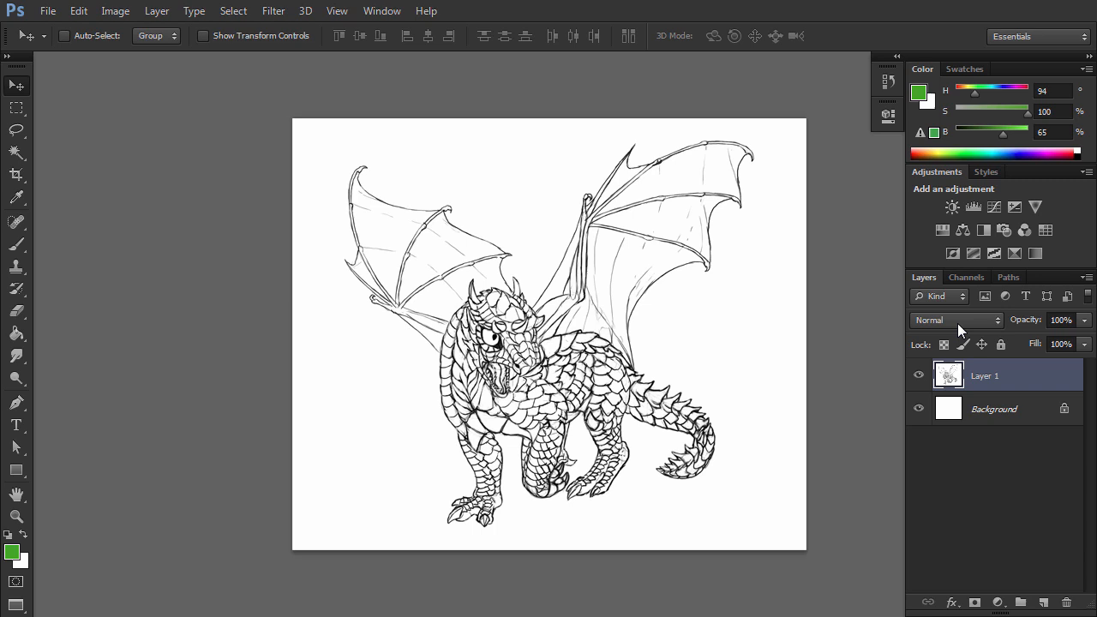
Change Layer 1's blend mode to Multiply, then try Overlay.
click(953, 320)
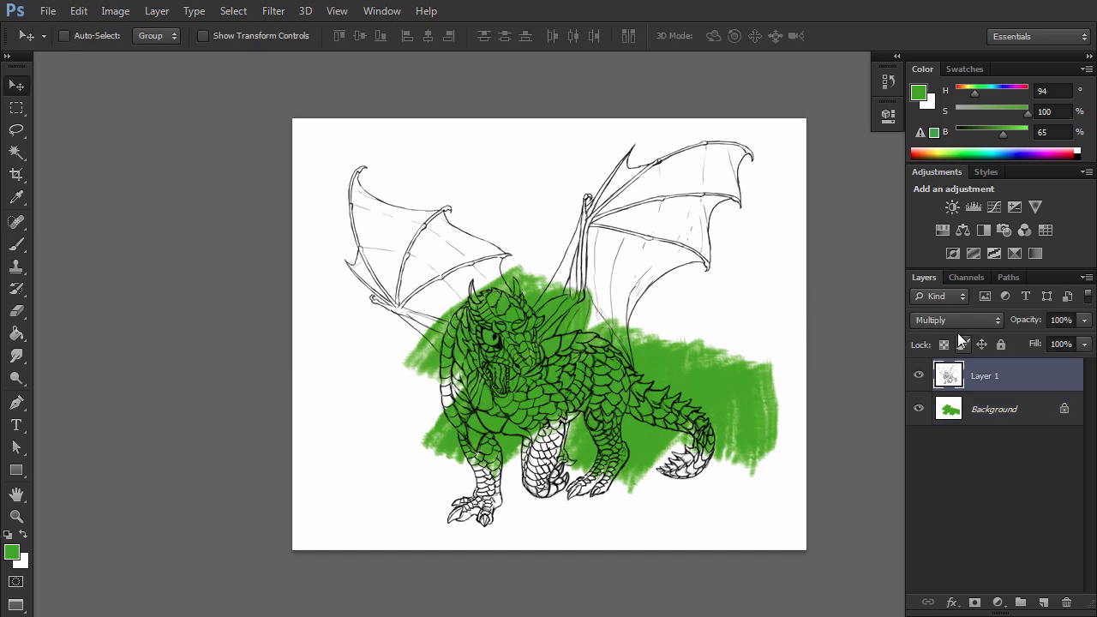
click(956, 320)
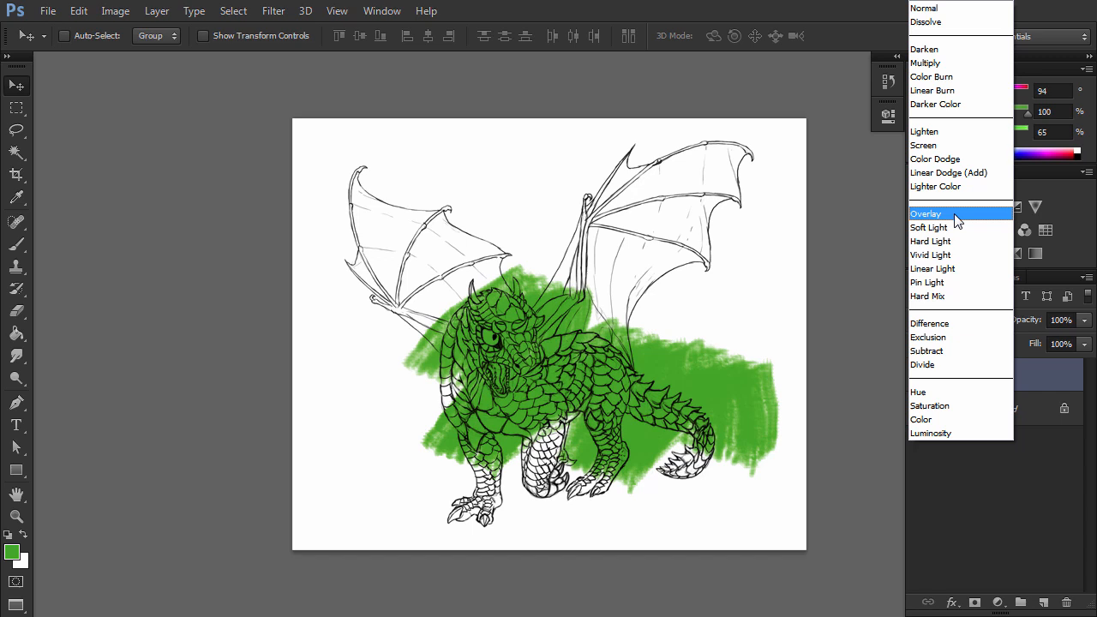
click(925, 213)
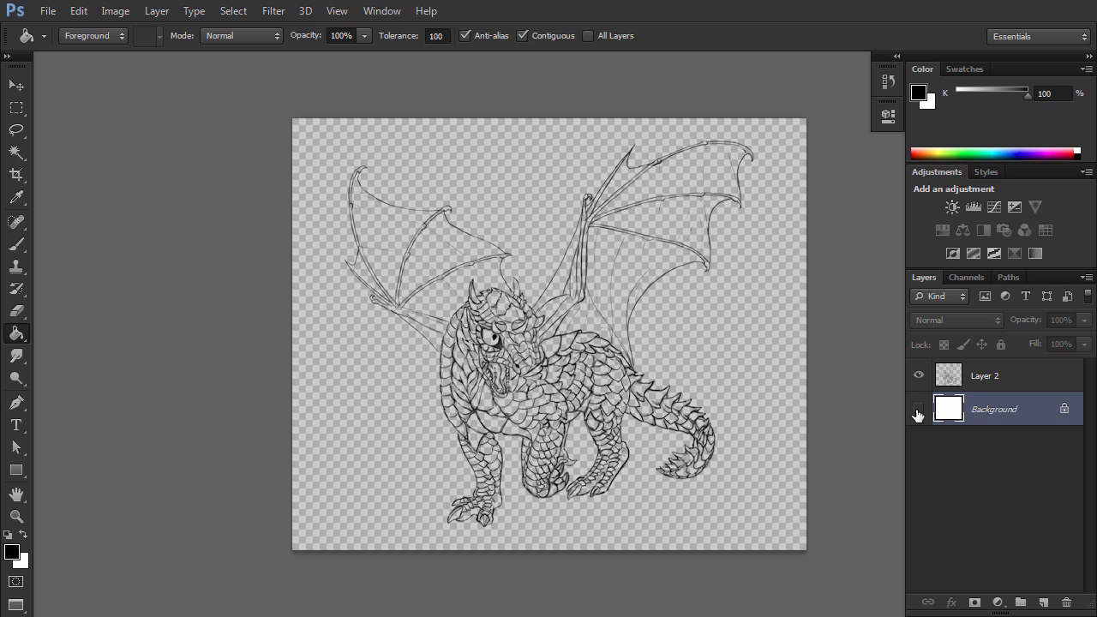
Turn the Background layer back on to paint teal beneath the extracted lineart.
click(917, 410)
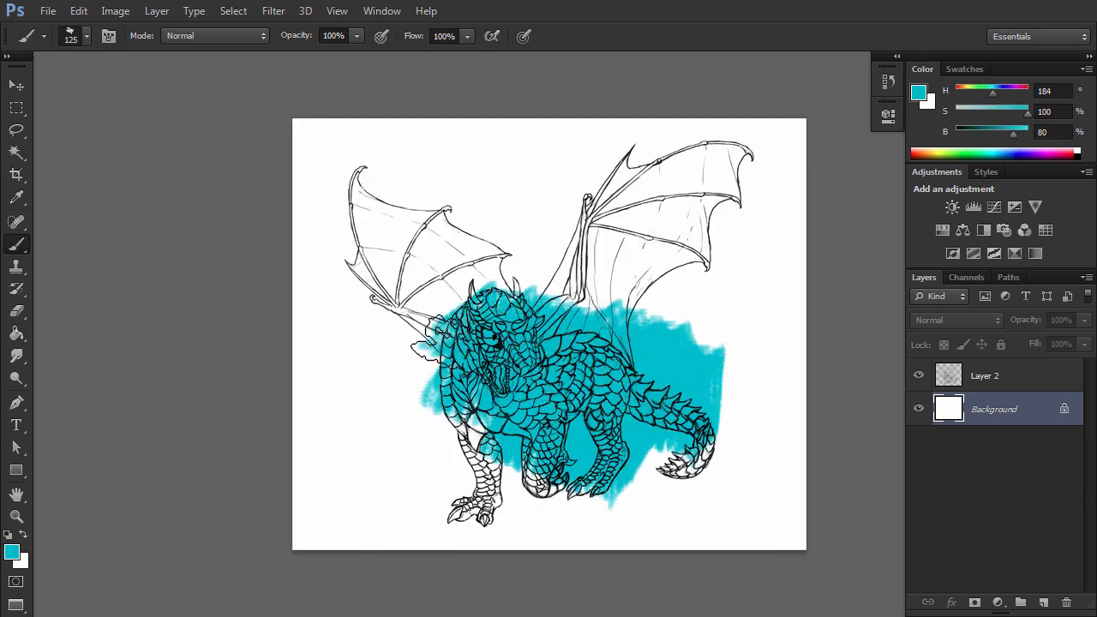
click(955, 320)
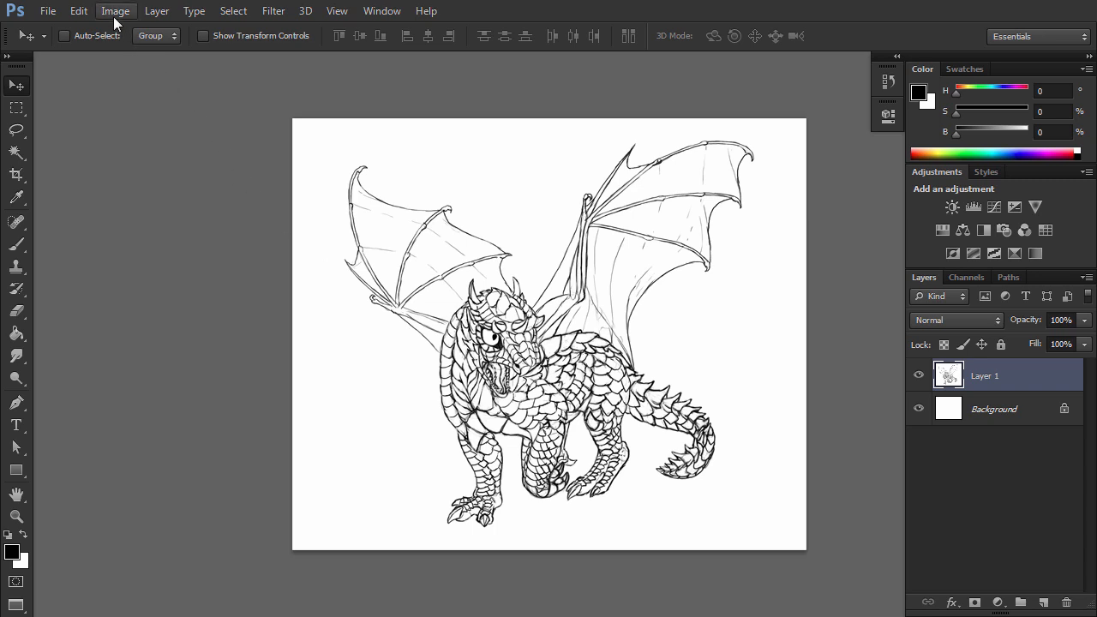
Convert the dragon image to Grayscale, keeping layers and discarding colour, and select all.
click(116, 10)
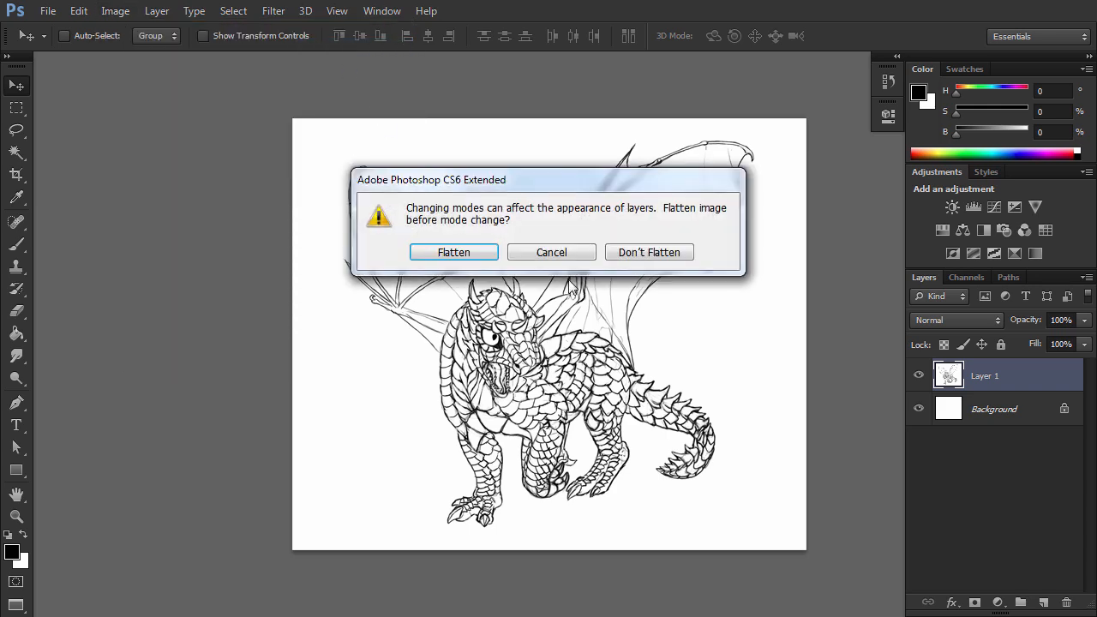
click(649, 252)
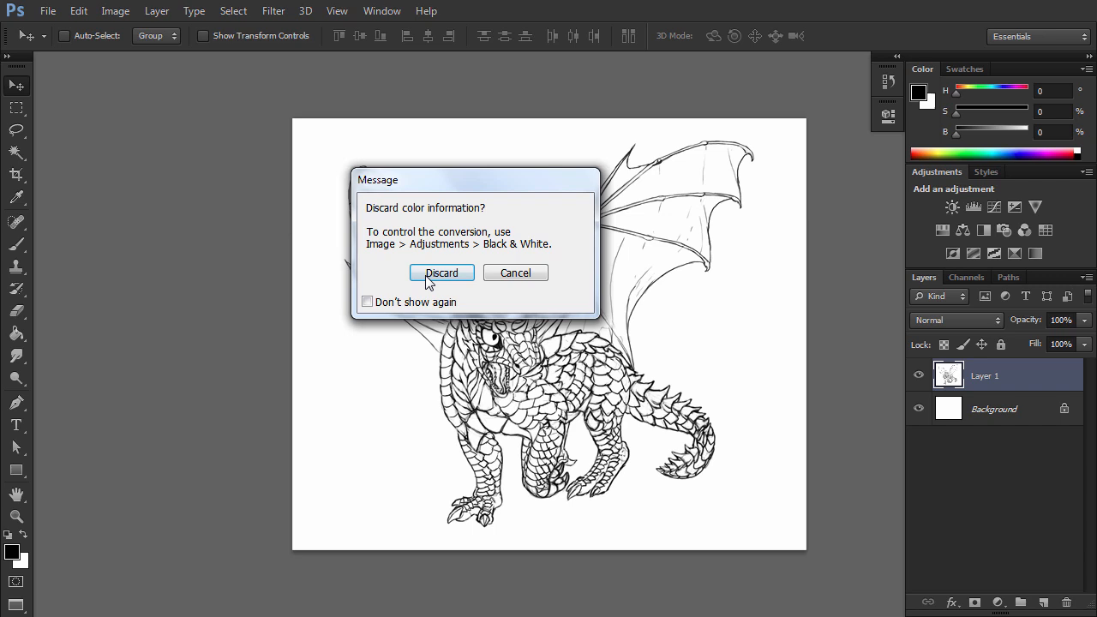
click(441, 273)
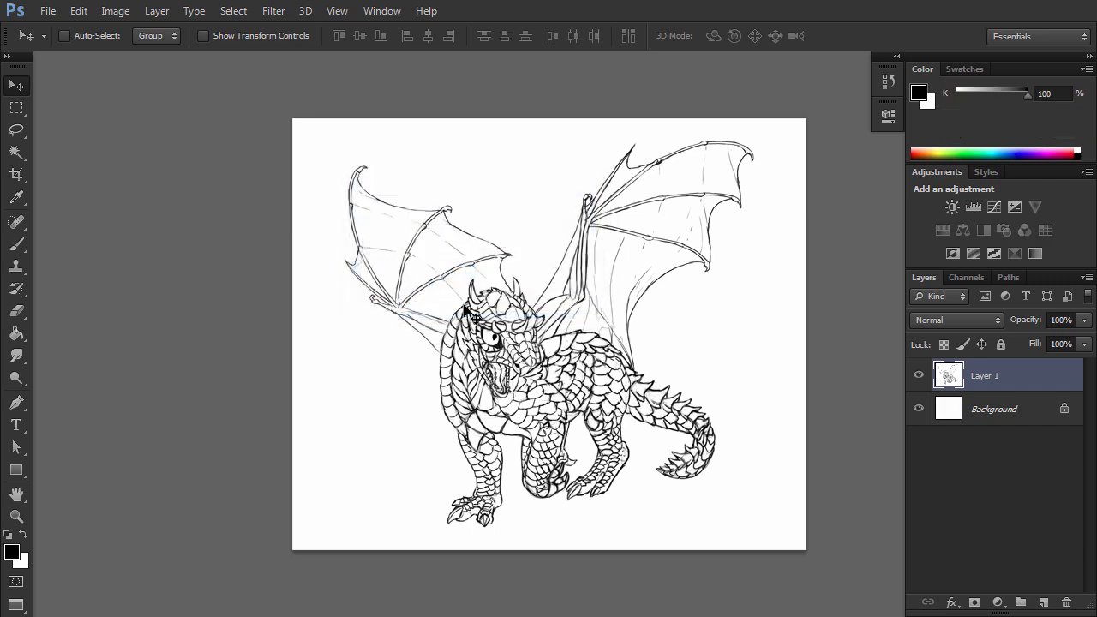
key(ctrl+c)
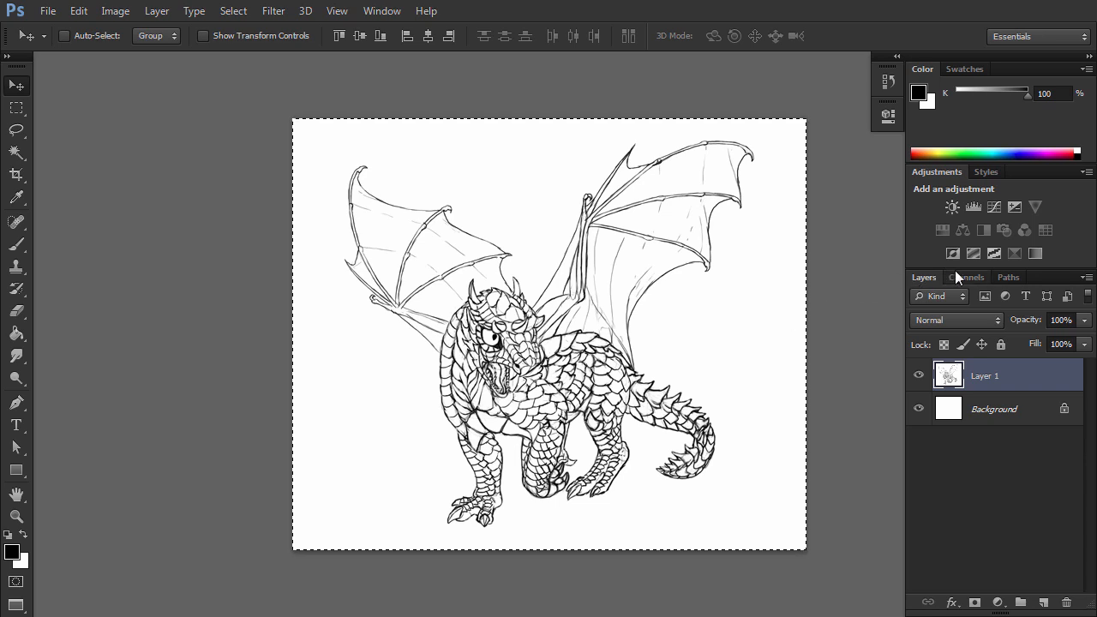
Create the Alpha 1 channel from the dragon lines, load and invert it as a selection.
click(967, 277)
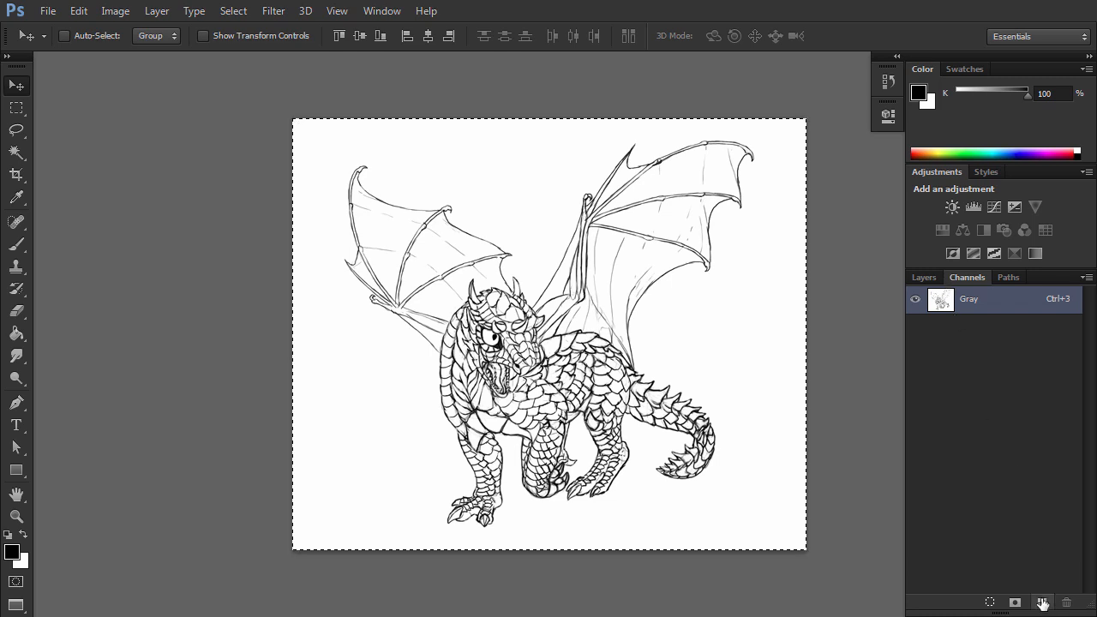
click(1042, 601)
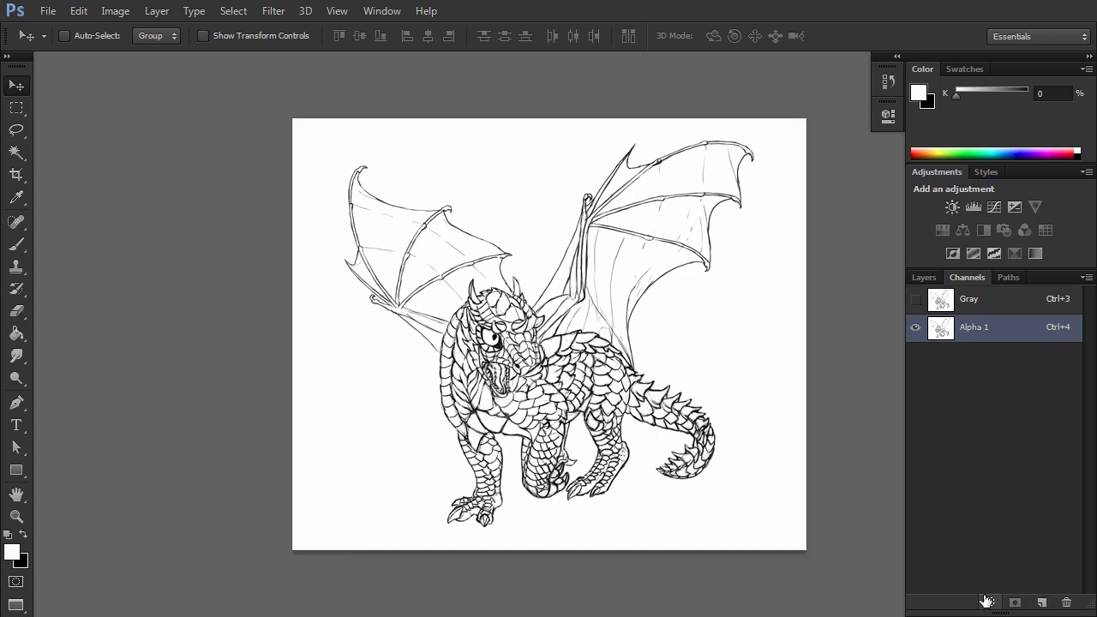
click(987, 602)
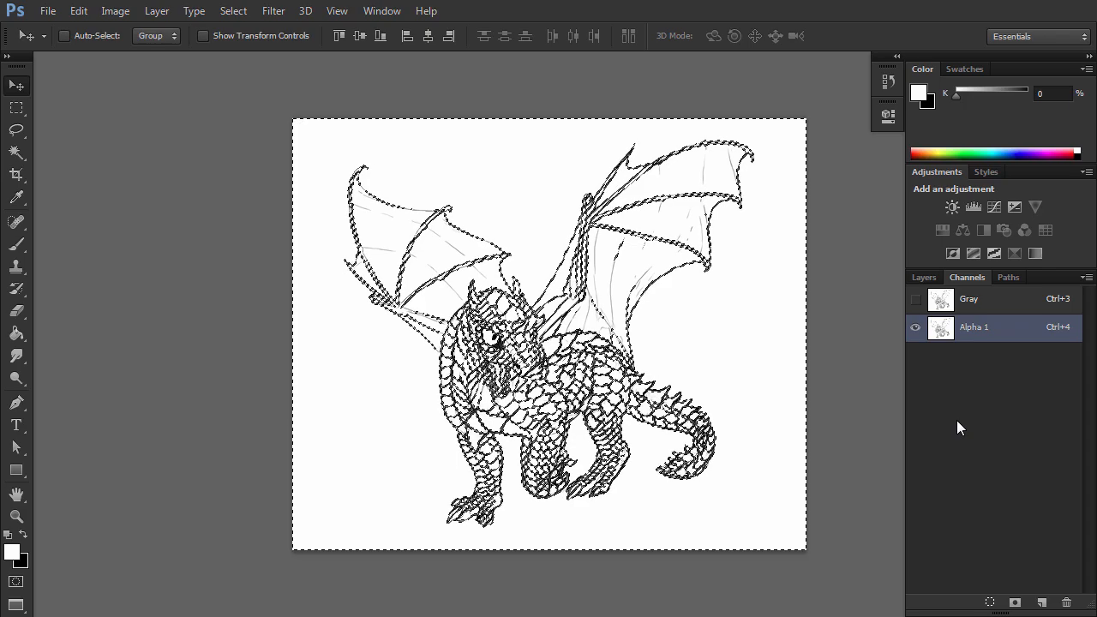
key(ctrl+shift+i)
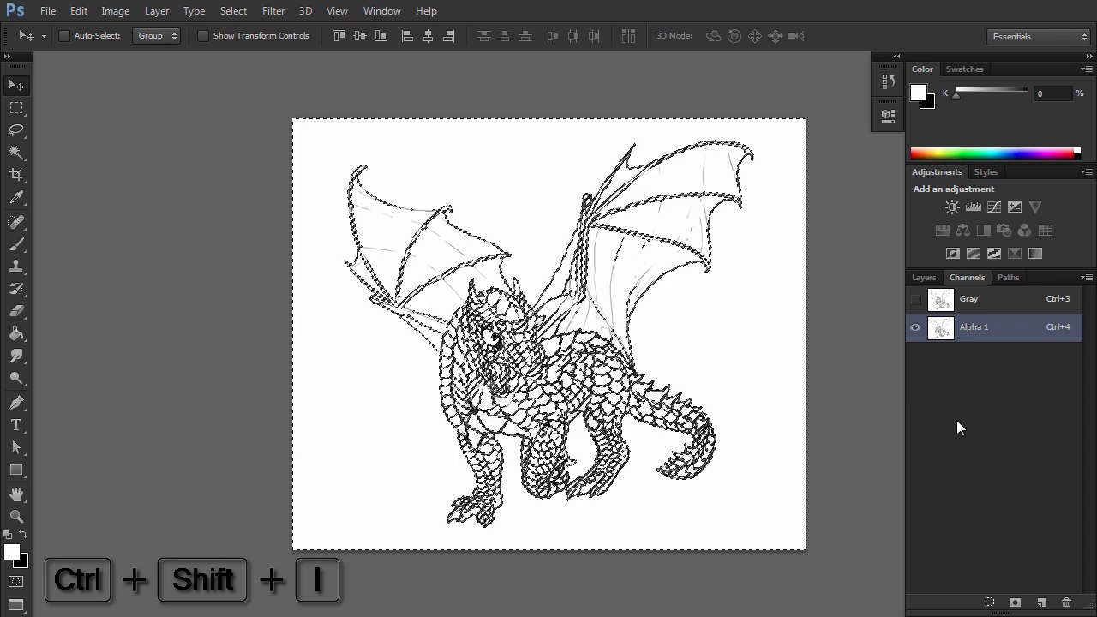
key(ctrl+shift+i)
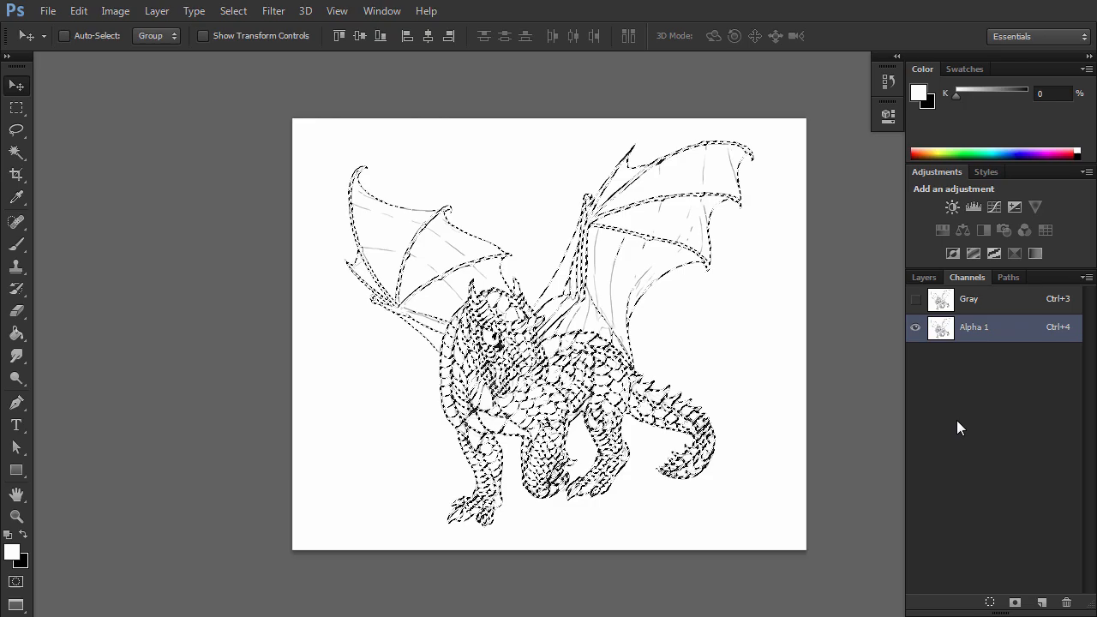
click(968, 299)
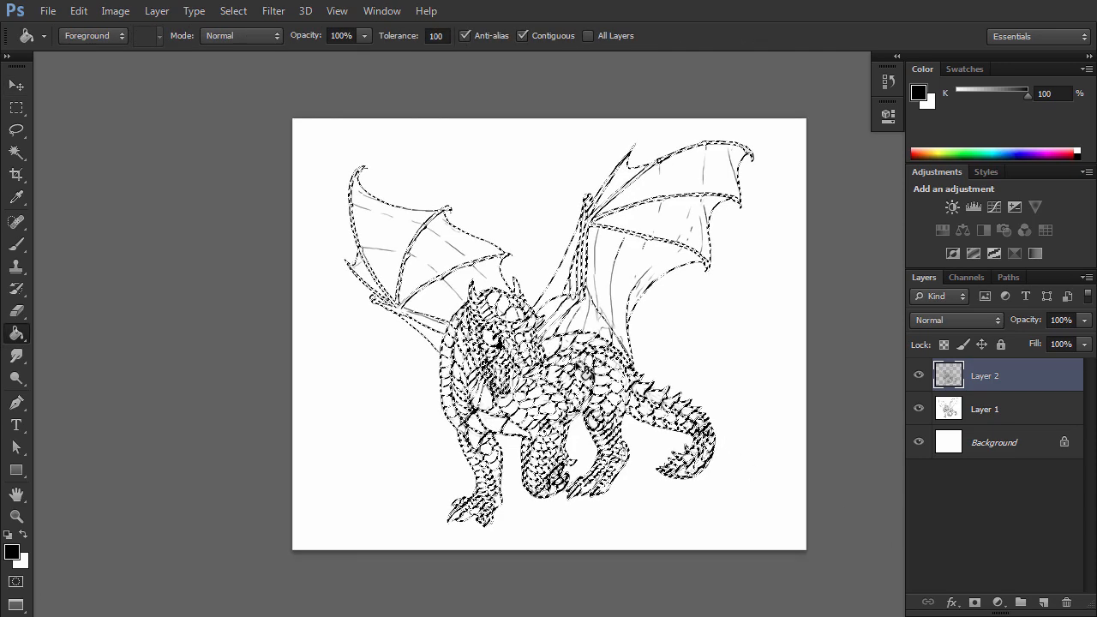
Fill the dragon line selection with black, deselect, and delete the original Layer 1.
key(ctrl+d)
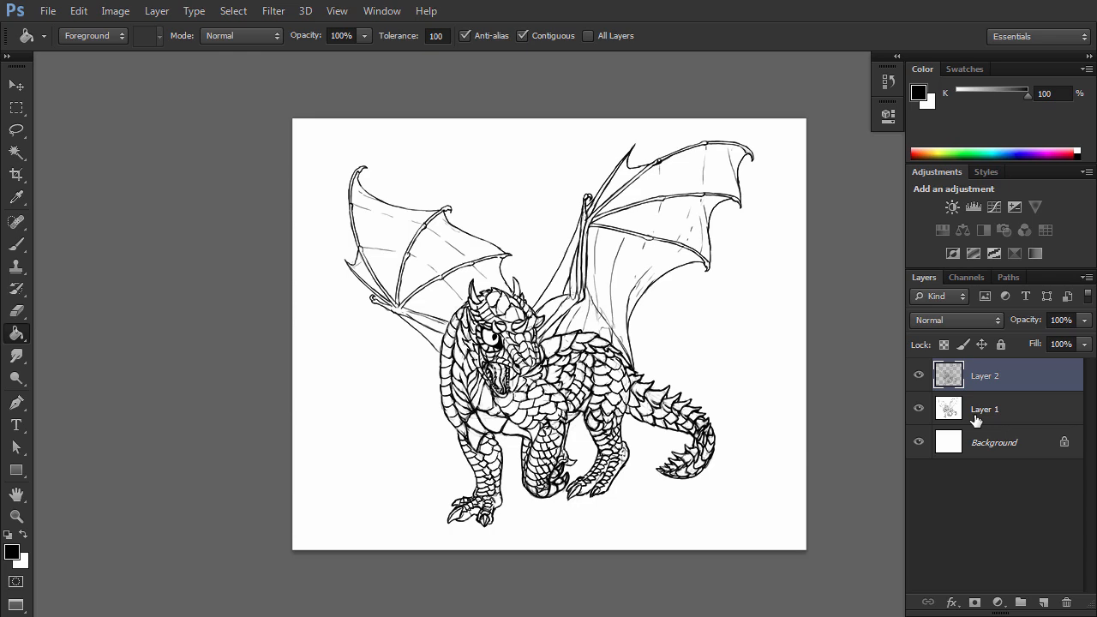
click(1067, 603)
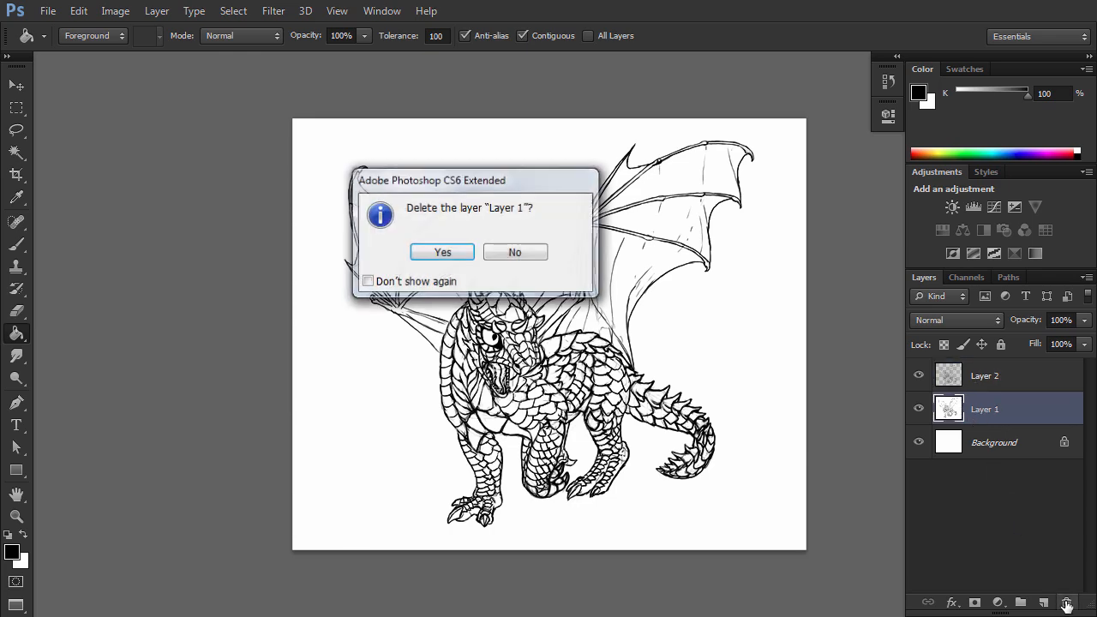
click(441, 251)
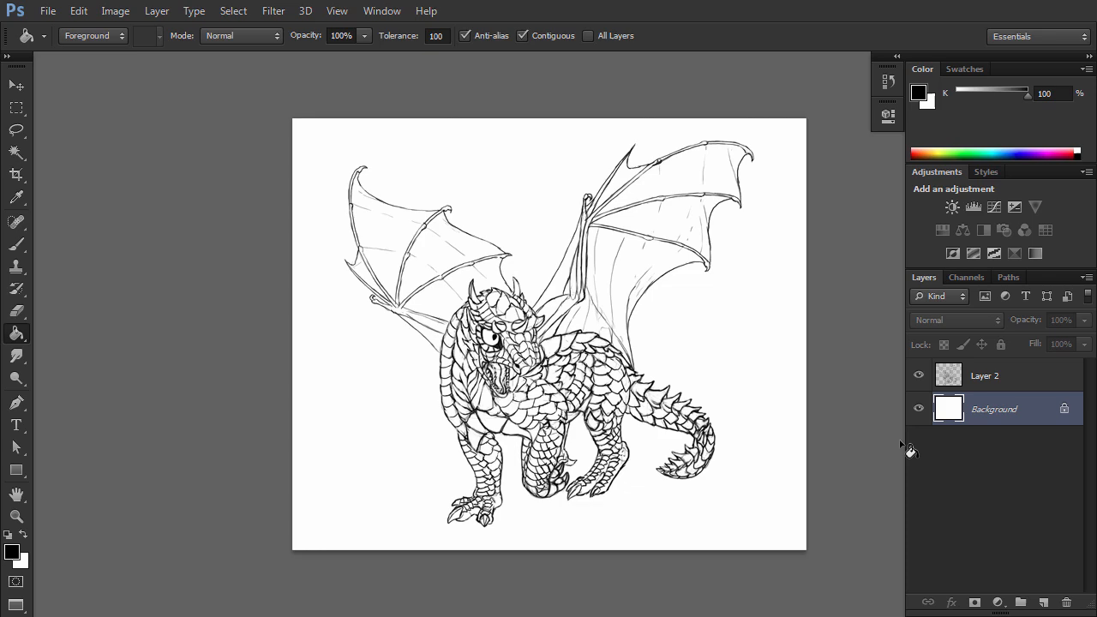
click(918, 409)
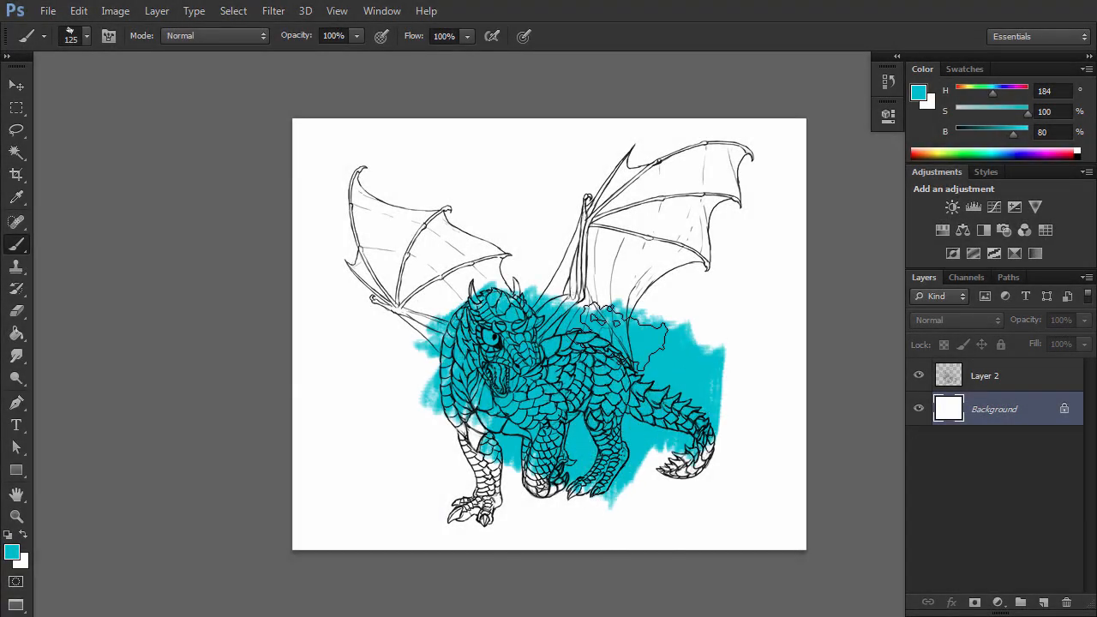
Add a Spectrum rainbow Gradient Overlay to the dragon lineart layer.
click(953, 320)
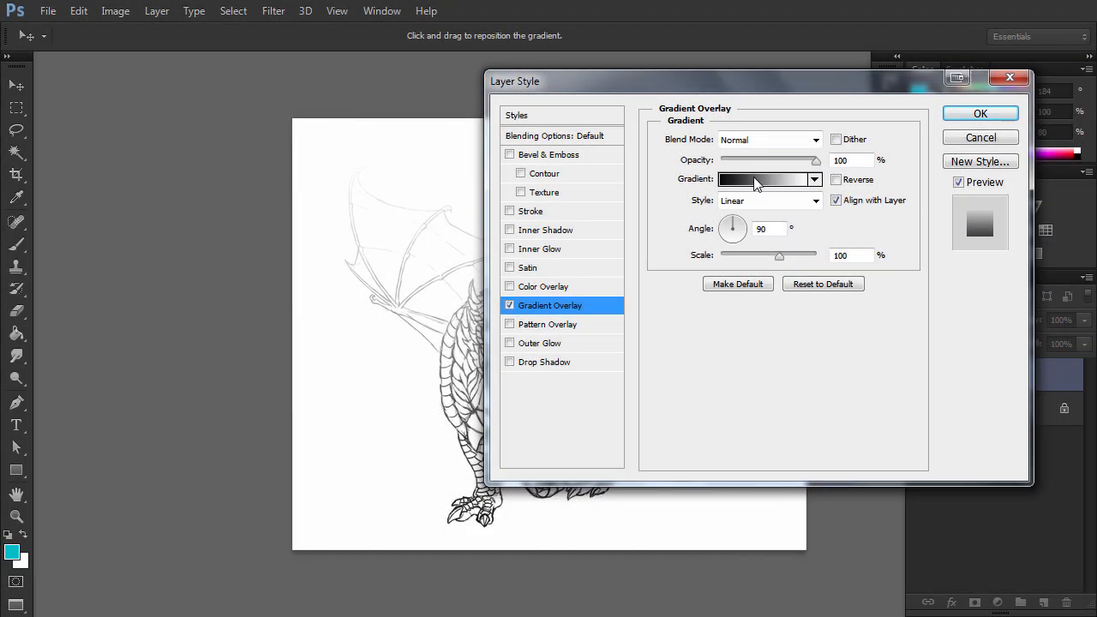
click(763, 179)
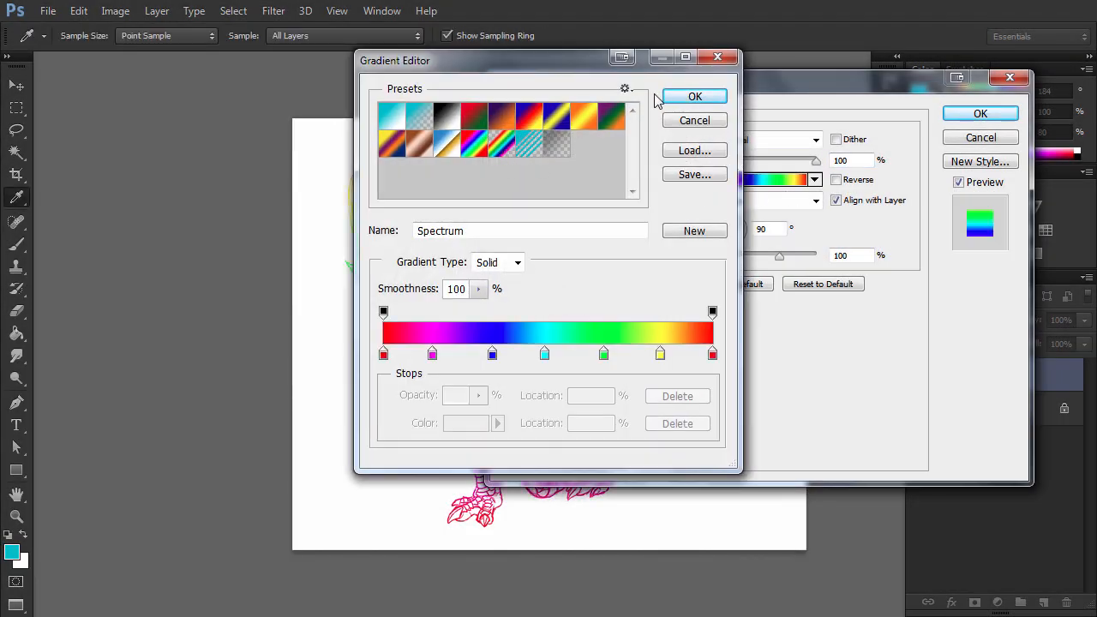
click(695, 96)
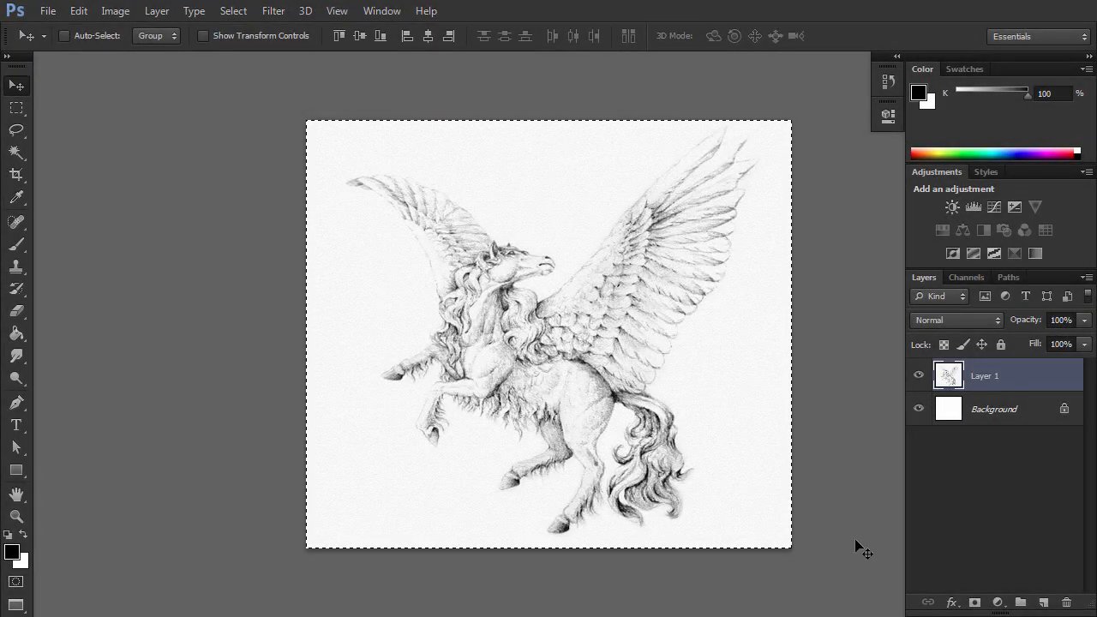
Load the pegasus Alpha 1 selection, toggle Background visibility, and convert to RGB Color.
click(1042, 602)
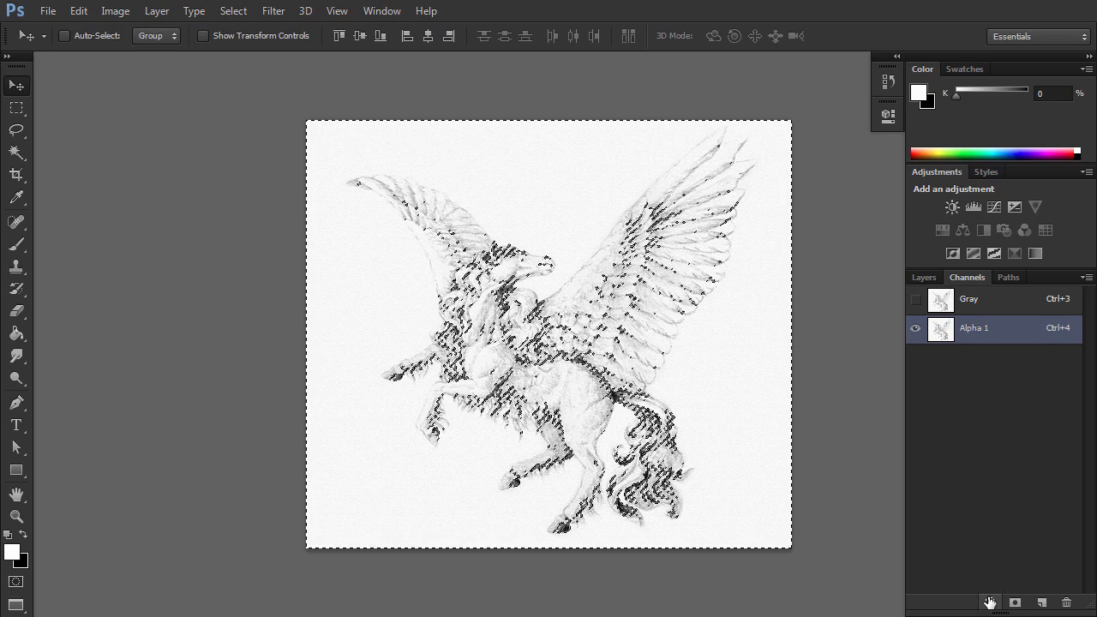
click(968, 298)
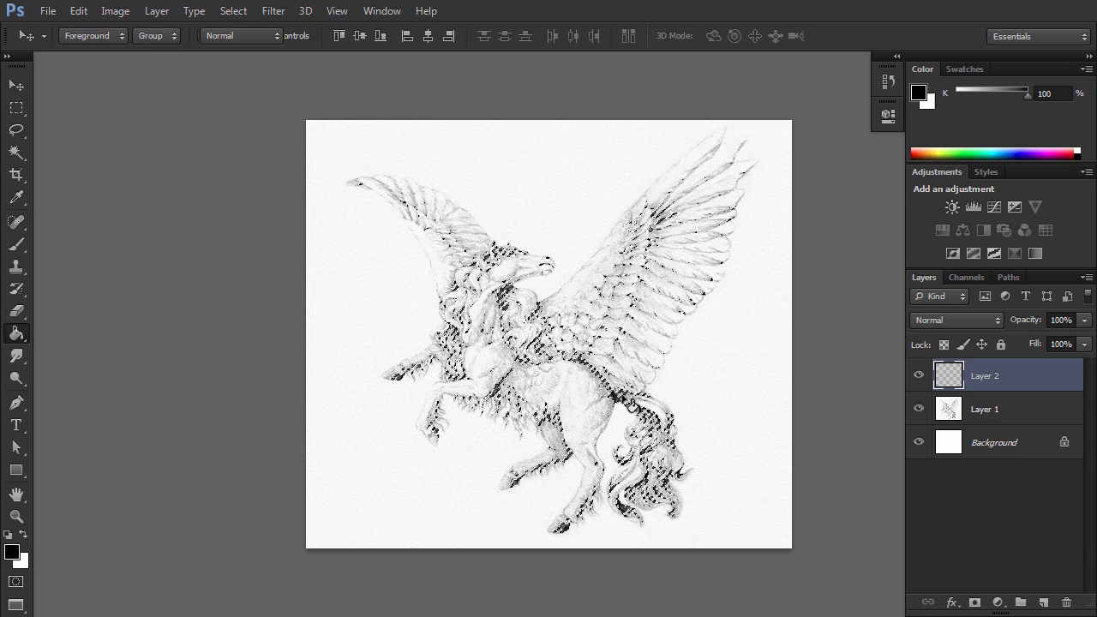
click(985, 409)
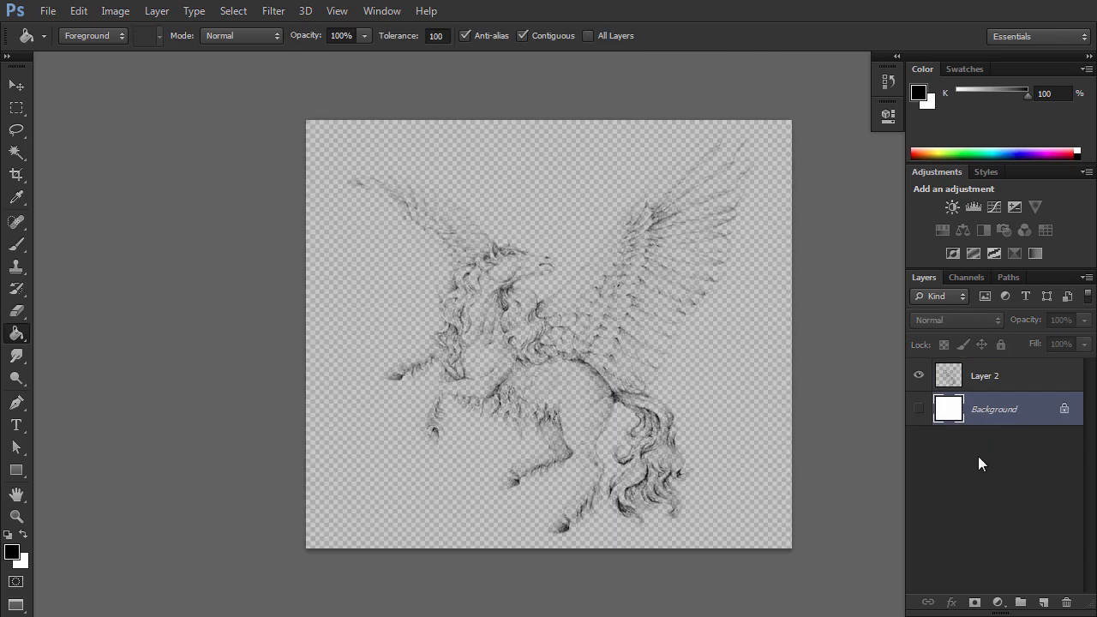
click(917, 409)
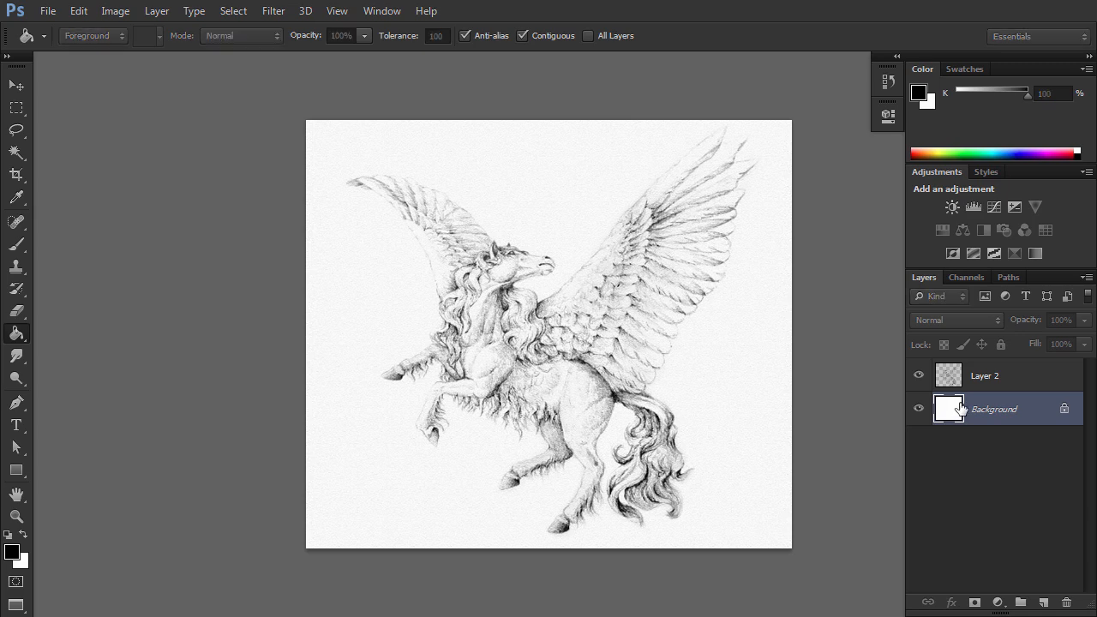
click(994, 408)
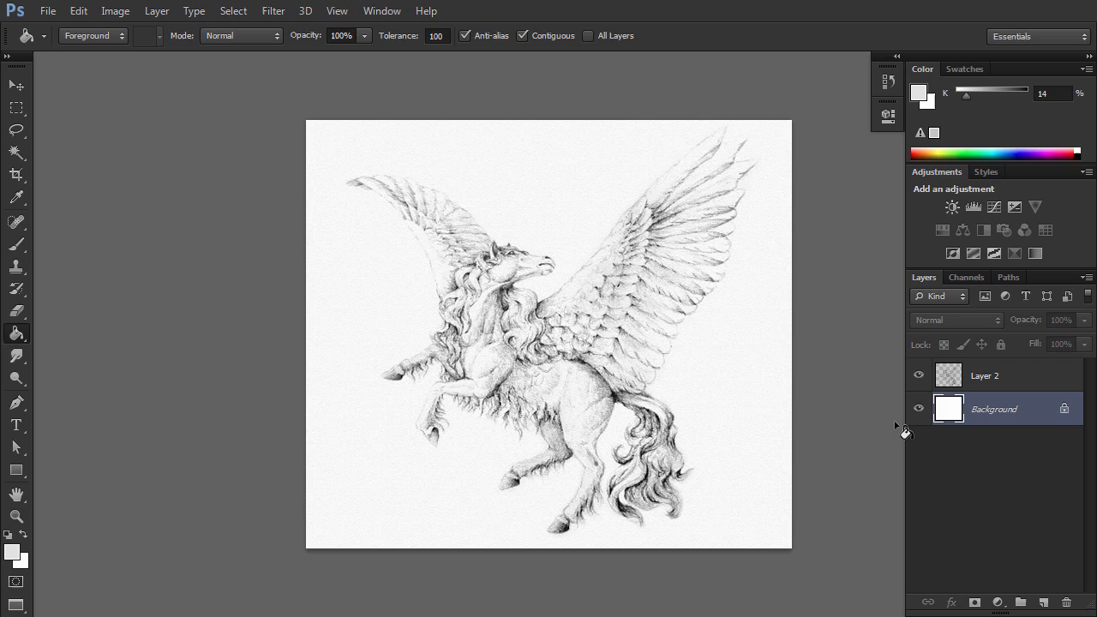
click(116, 10)
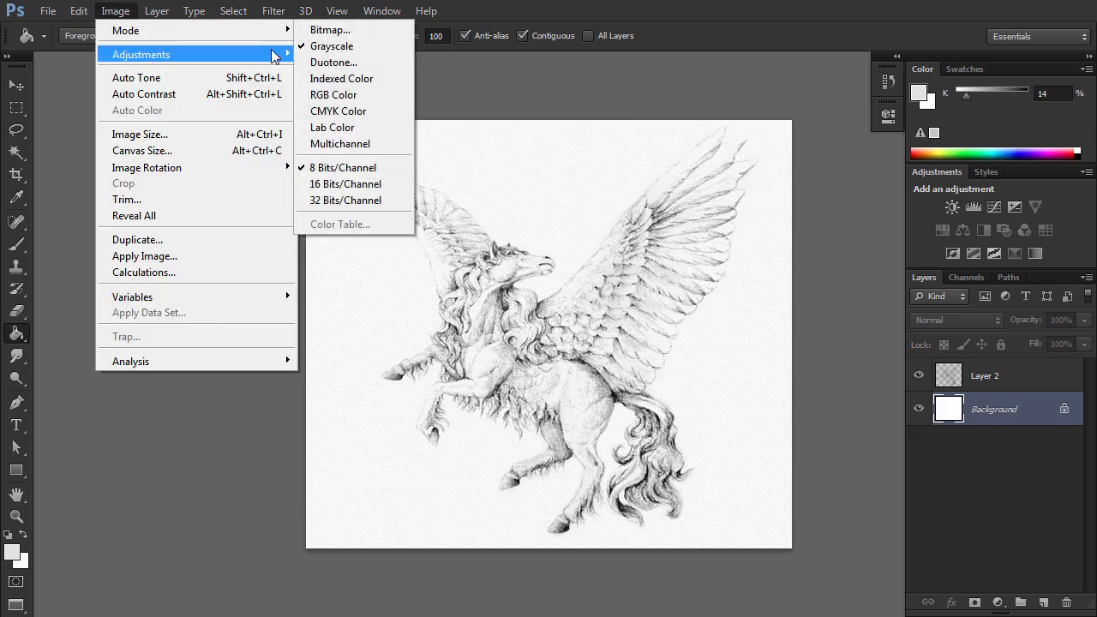
click(333, 94)
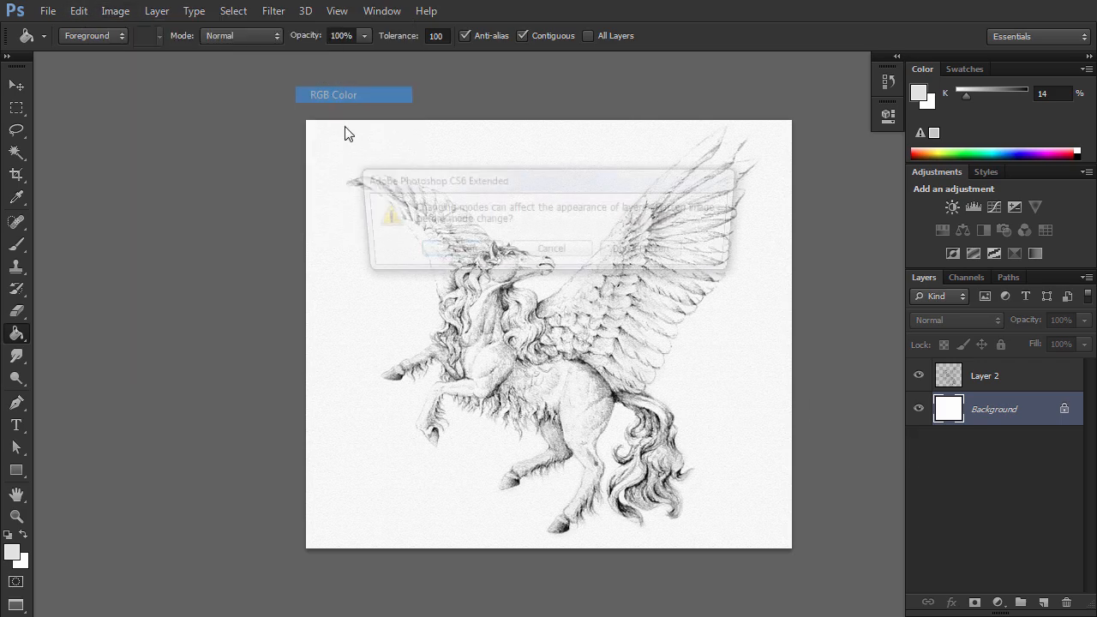